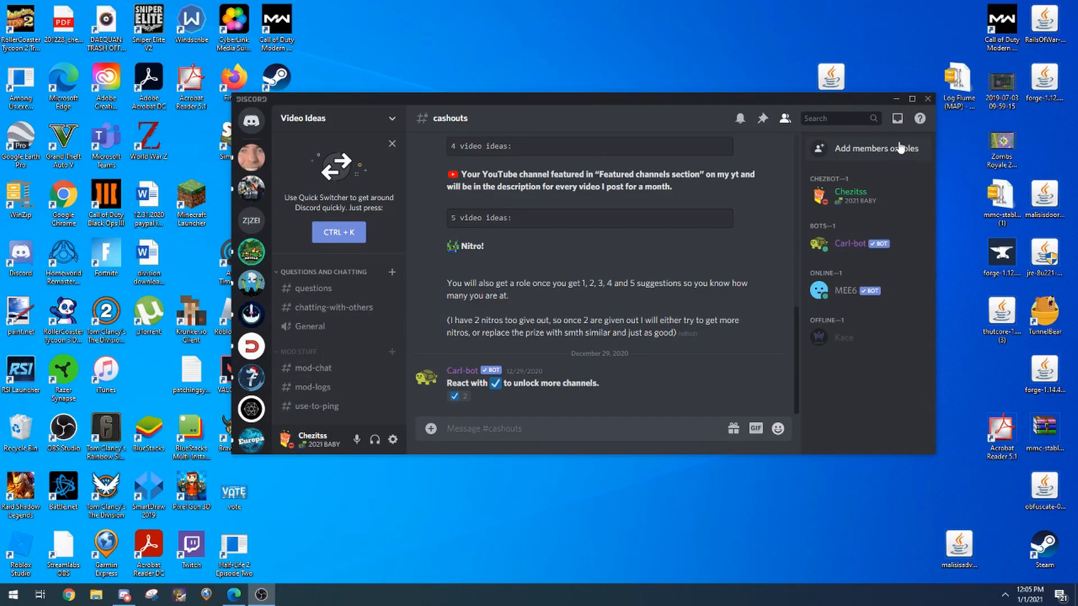
Step: Maximize Discord, glance at #my-youtube, and return to the #cashouts prize tiers
left_click(910, 98)
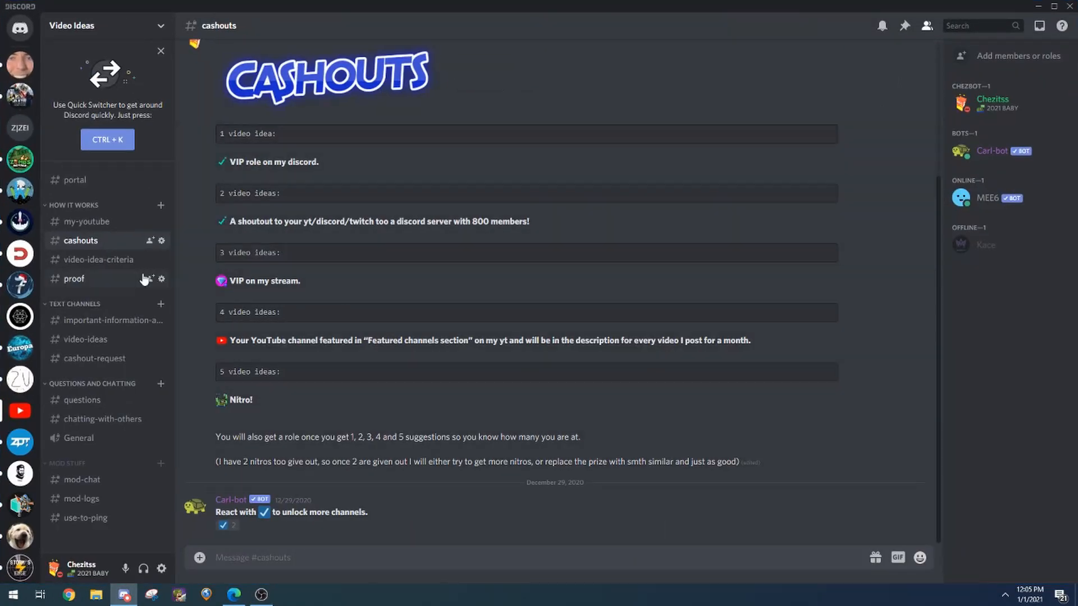
mouse_move(102, 188)
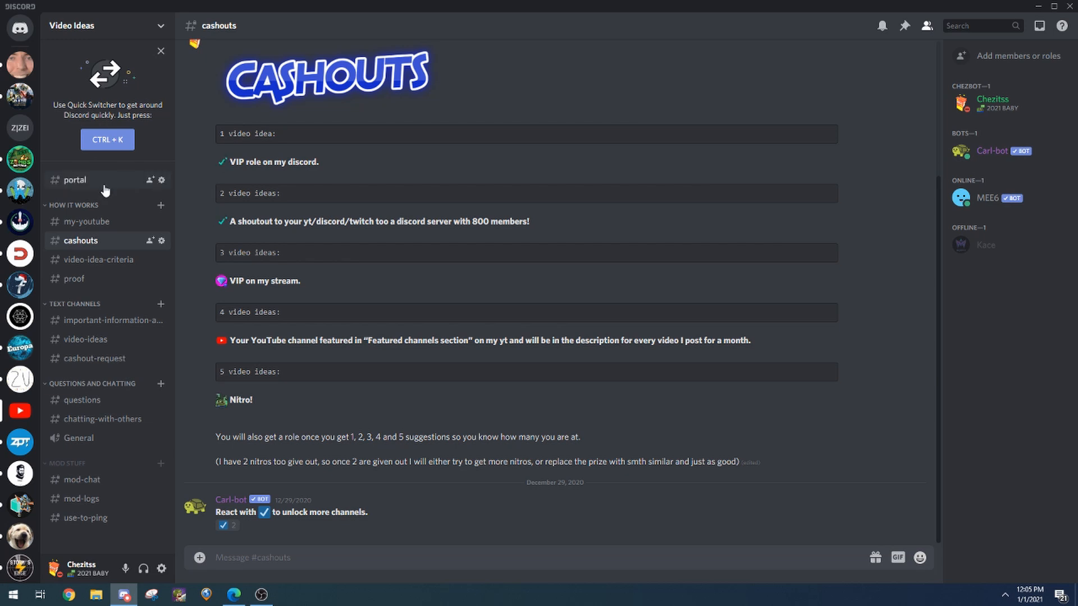
left_click(86, 222)
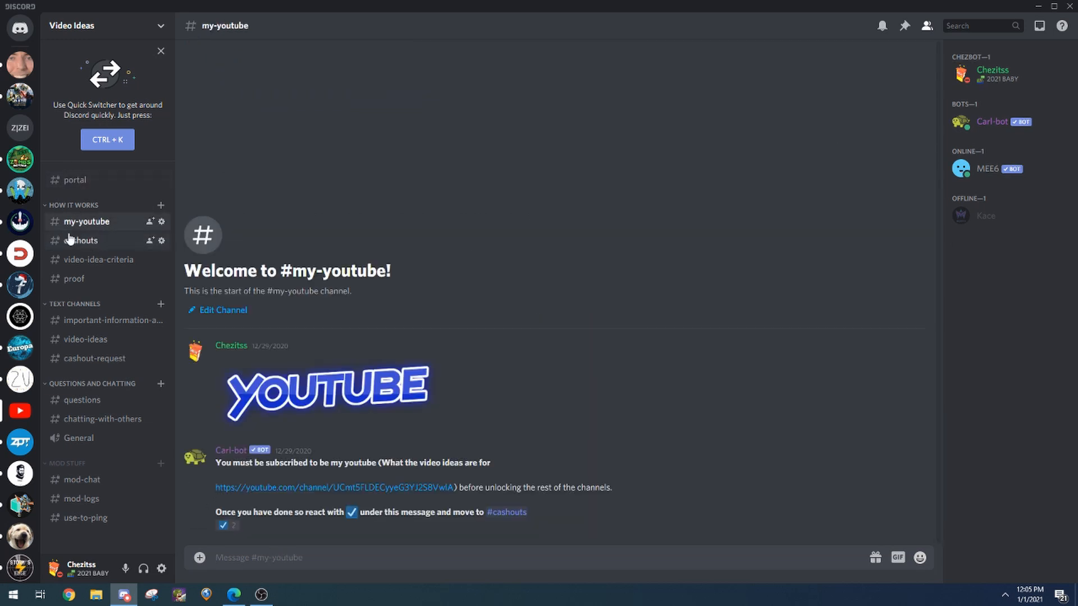
left_click(80, 240)
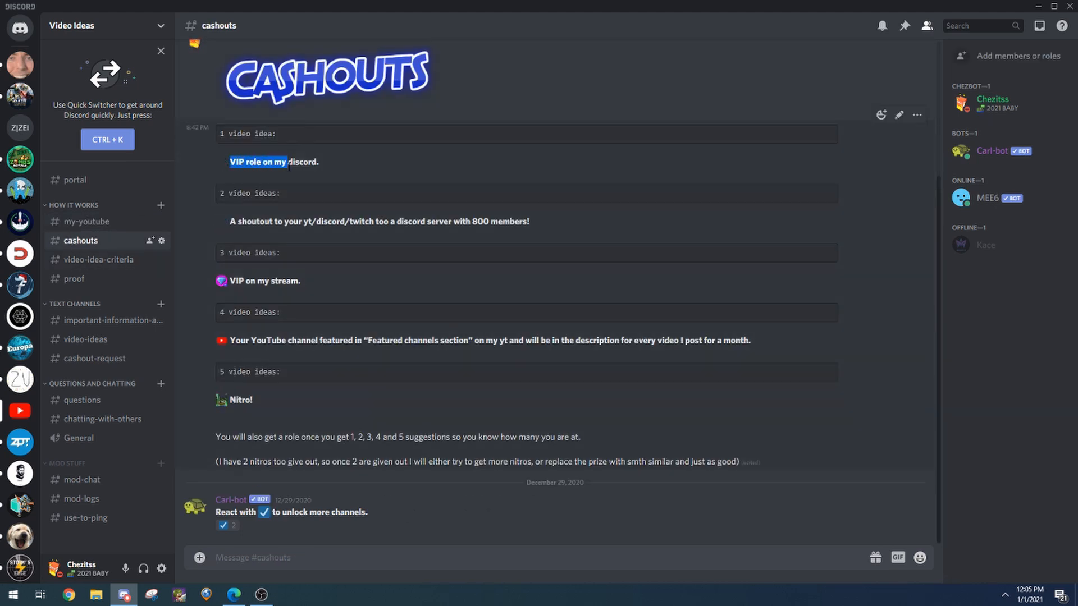
left_click(316, 162)
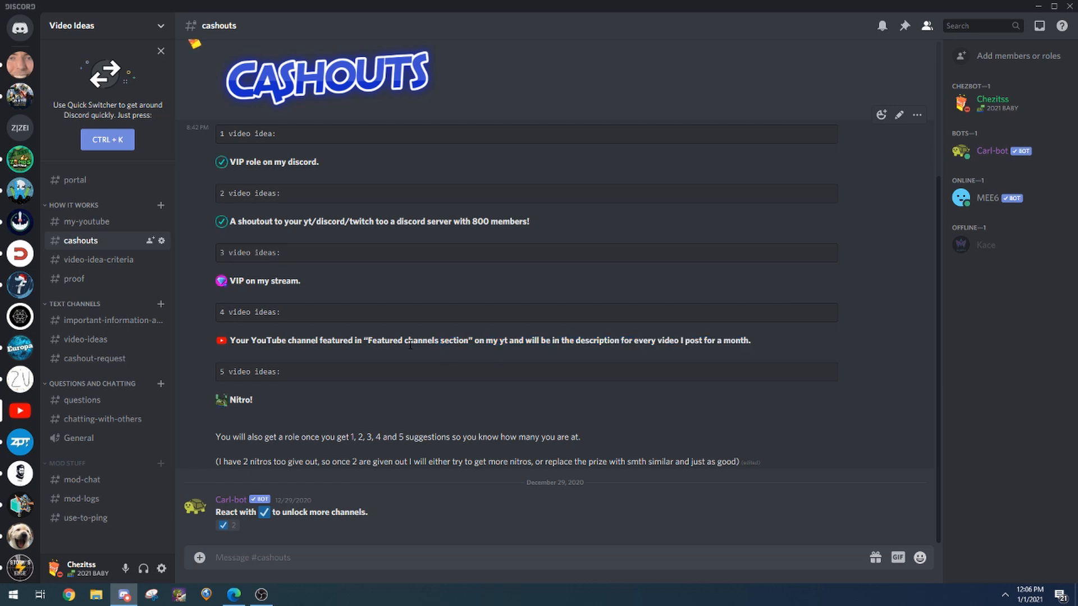
mouse_move(478, 374)
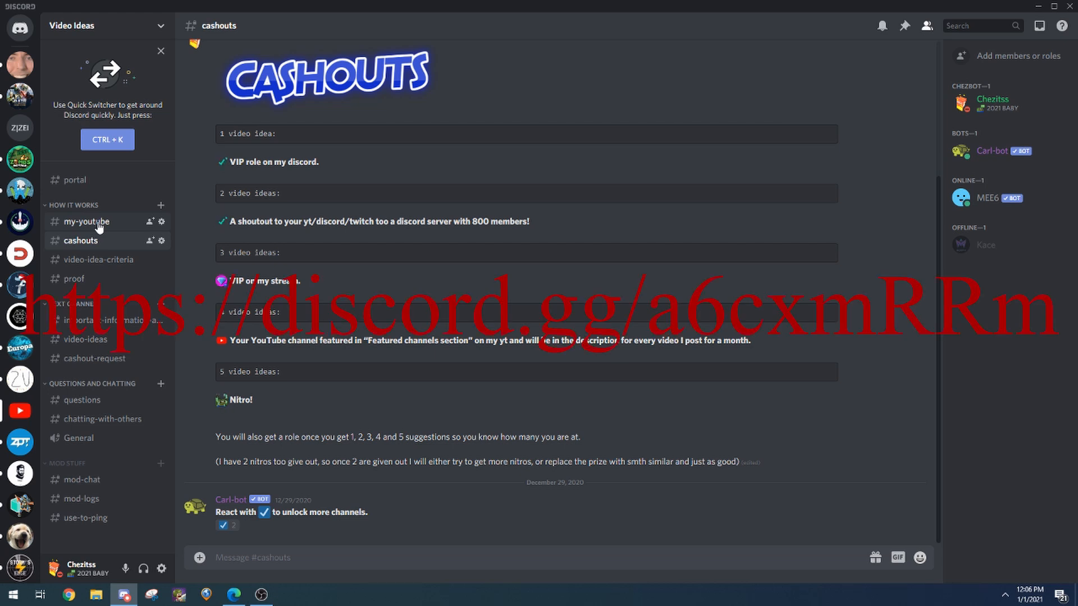
left_click(99, 259)
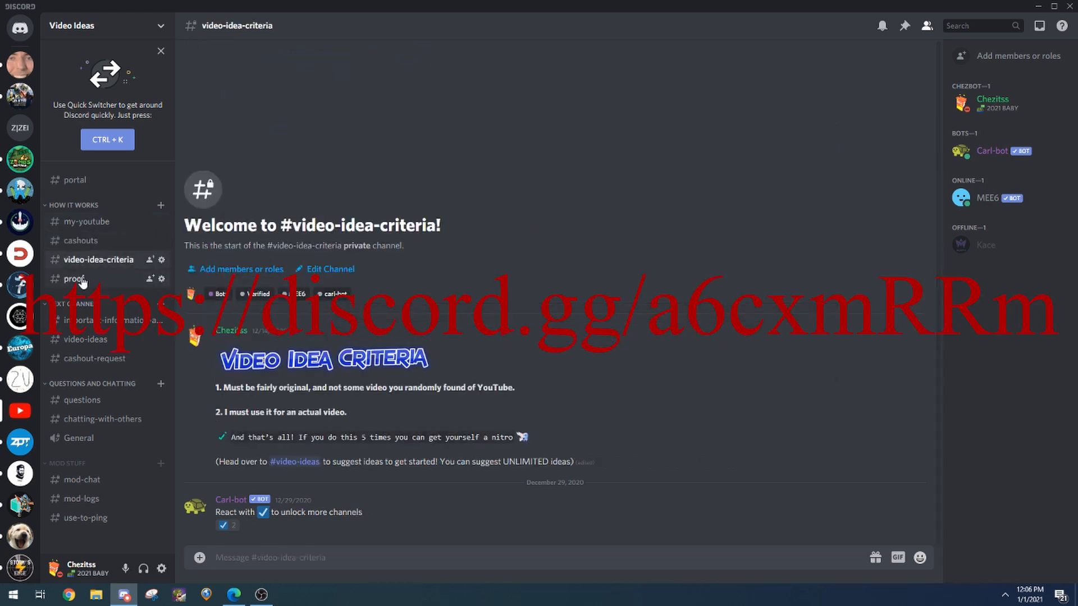
left_click(86, 222)
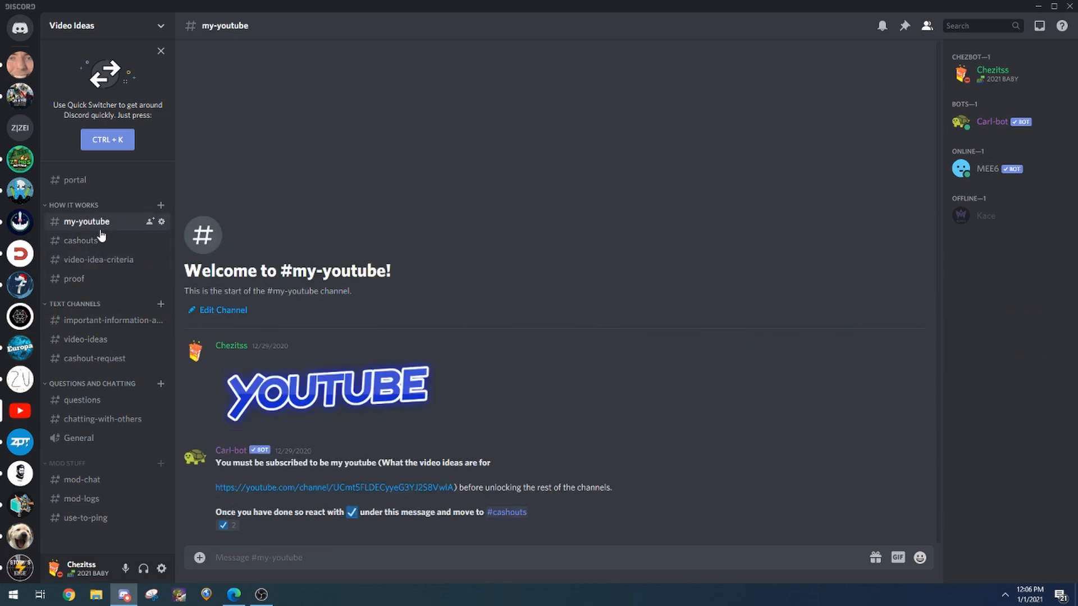
mouse_move(78, 231)
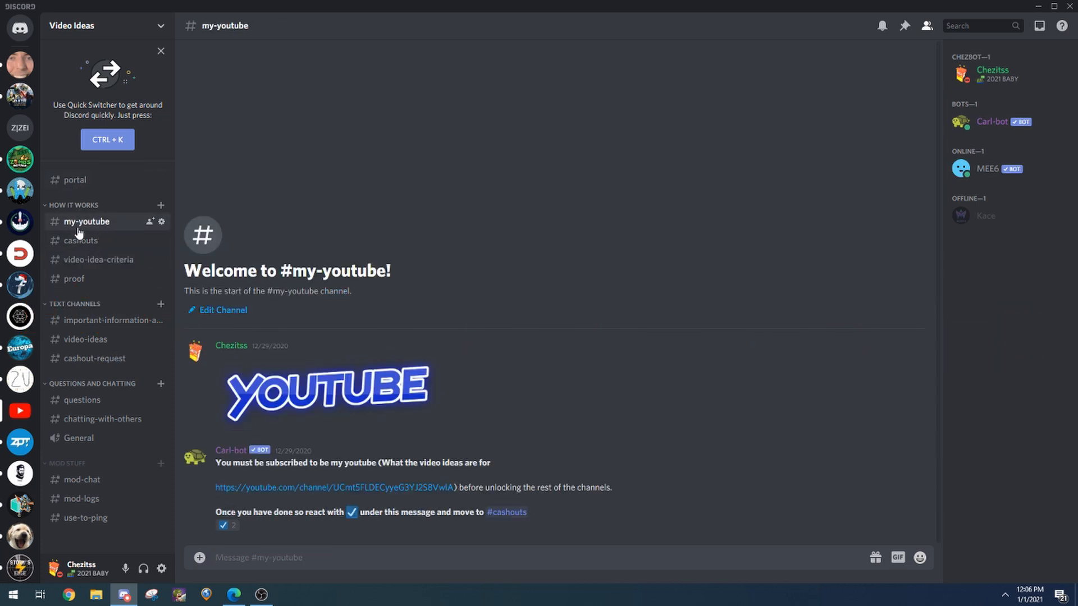
left_click(81, 241)
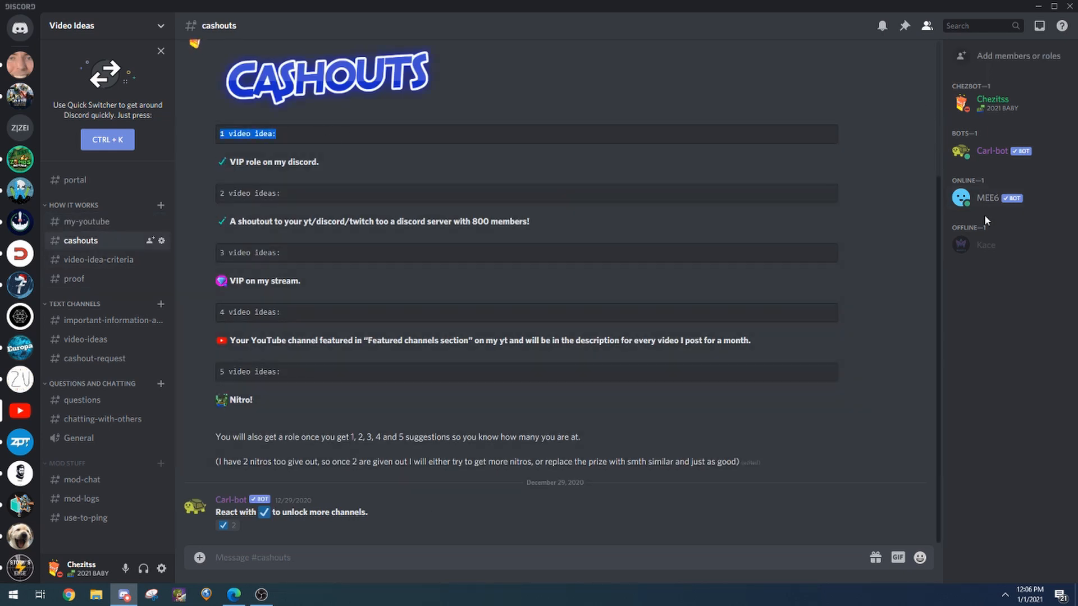
Step: Browse the offline member's assignable roles without changing any, then view #cashout-request
left_click(986, 245)
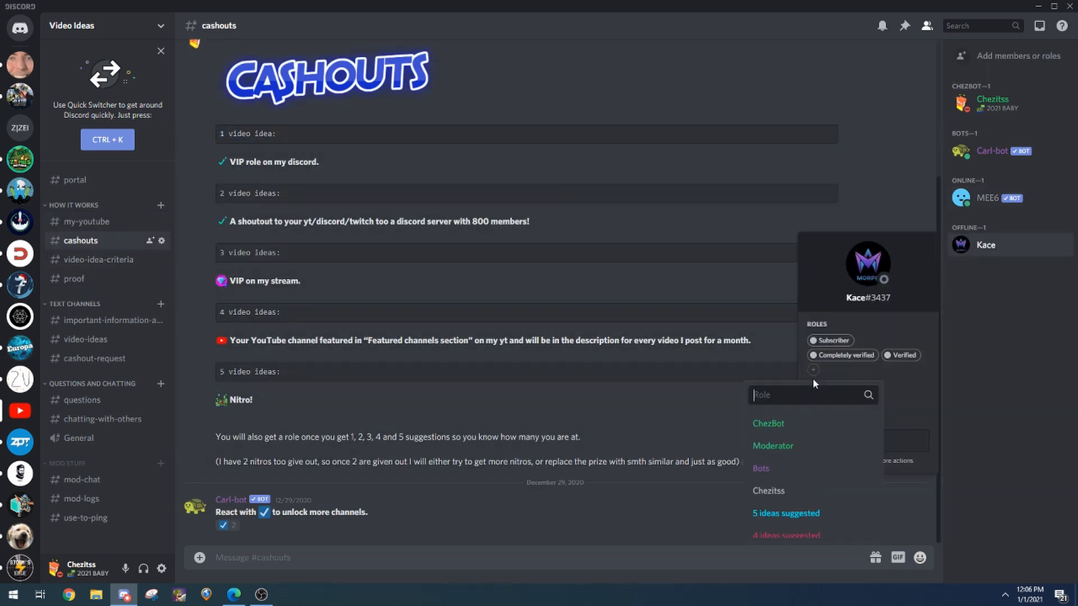
scroll("down", 3)
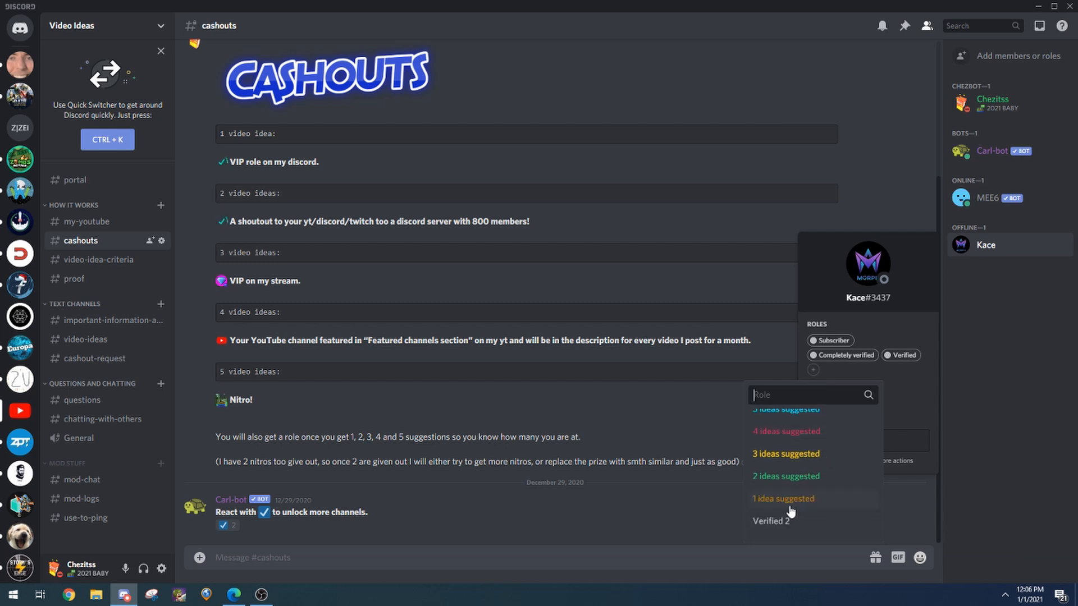
left_click(782, 498)
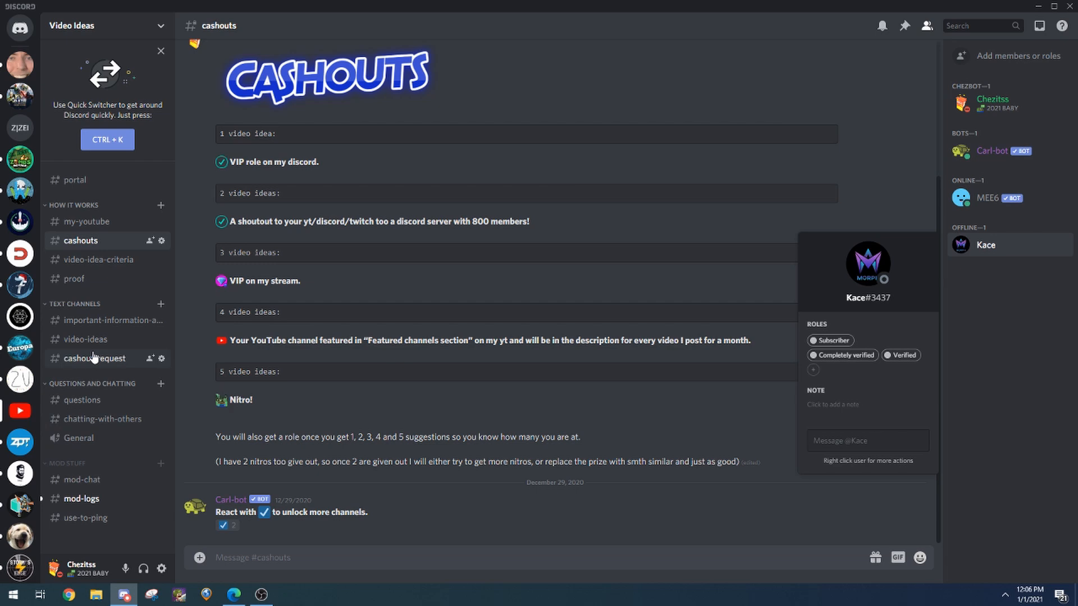
left_click(95, 358)
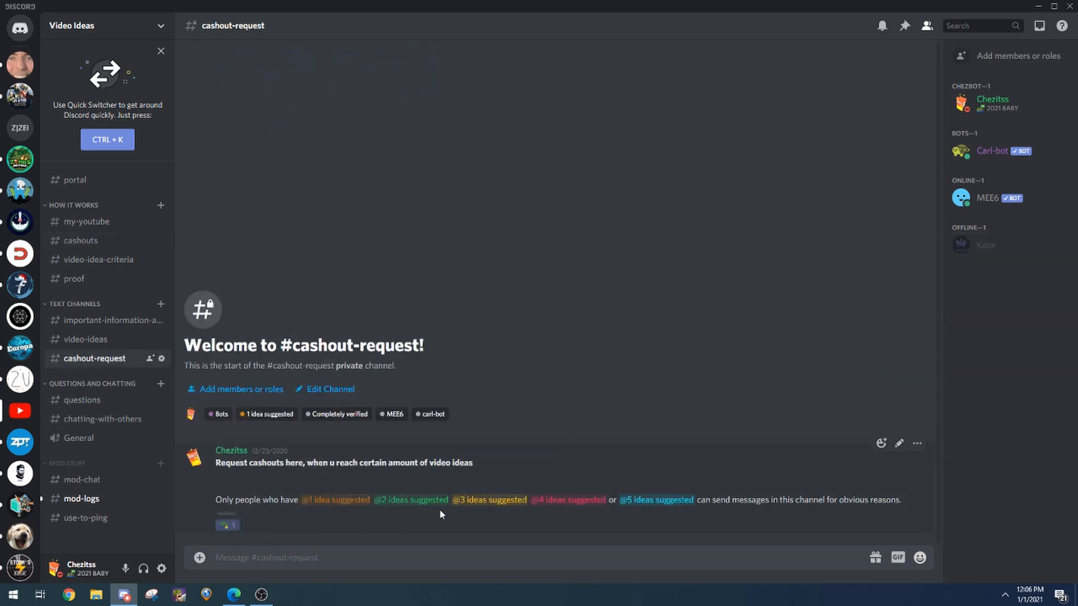
Step: View the important-information channel on suggesting ideas, then move to #video-ideas
left_click(101, 320)
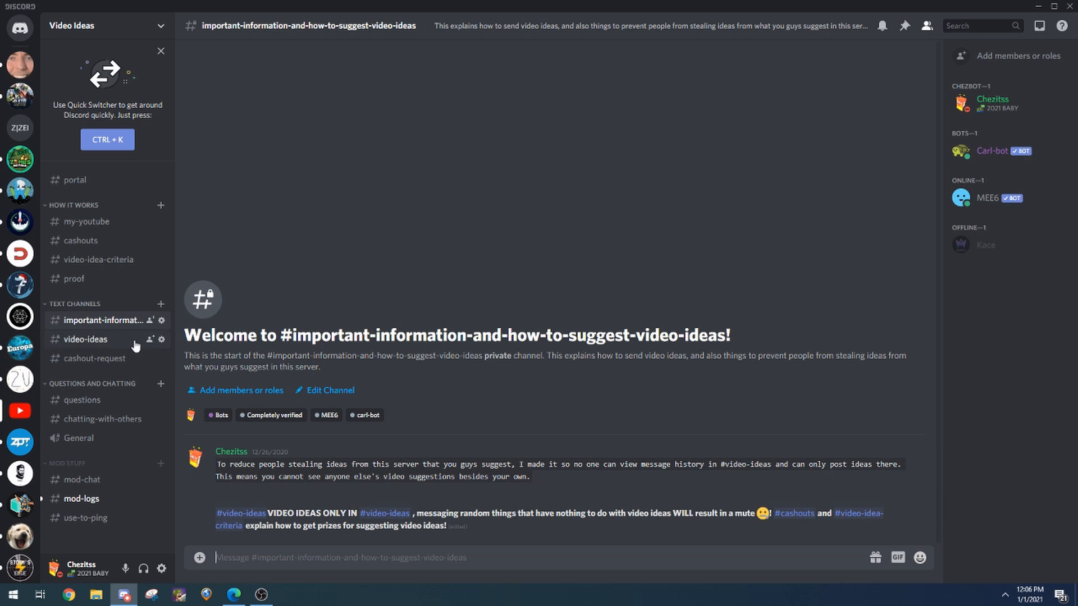
mouse_move(64, 342)
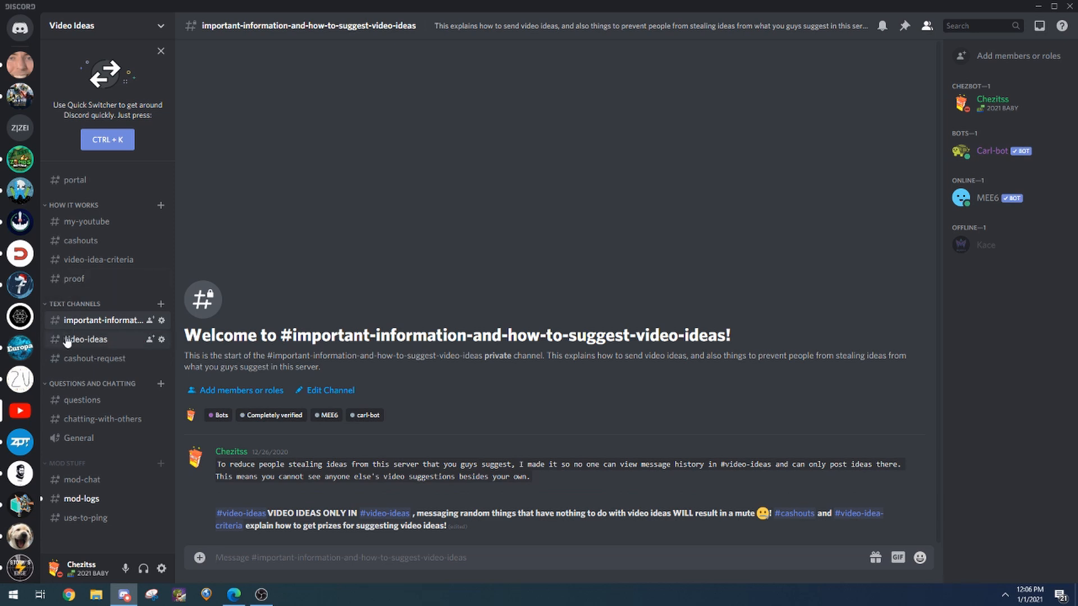
left_click(87, 339)
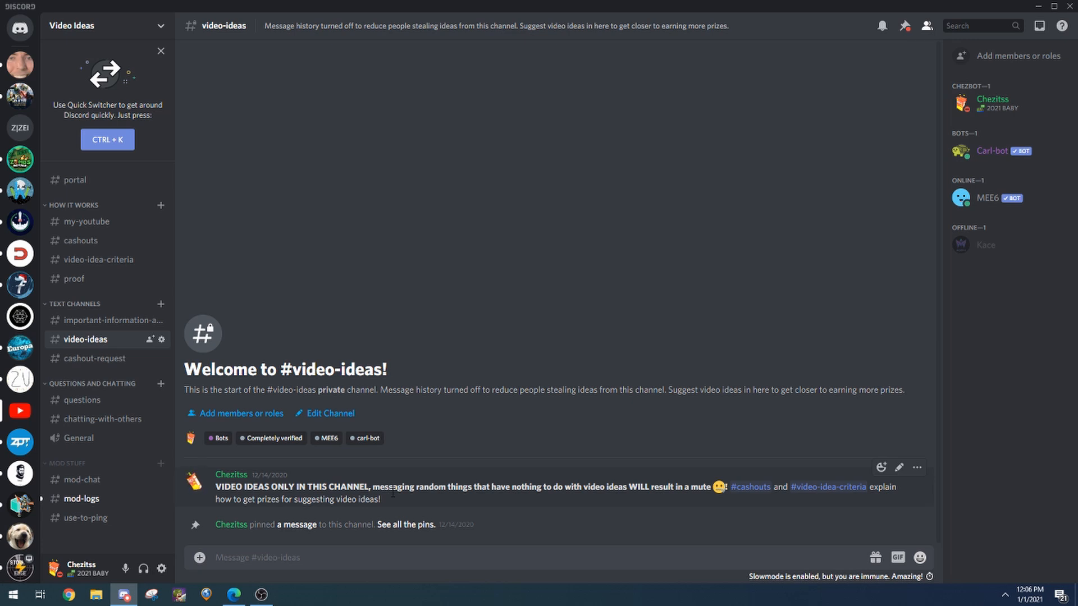
mouse_move(230, 428)
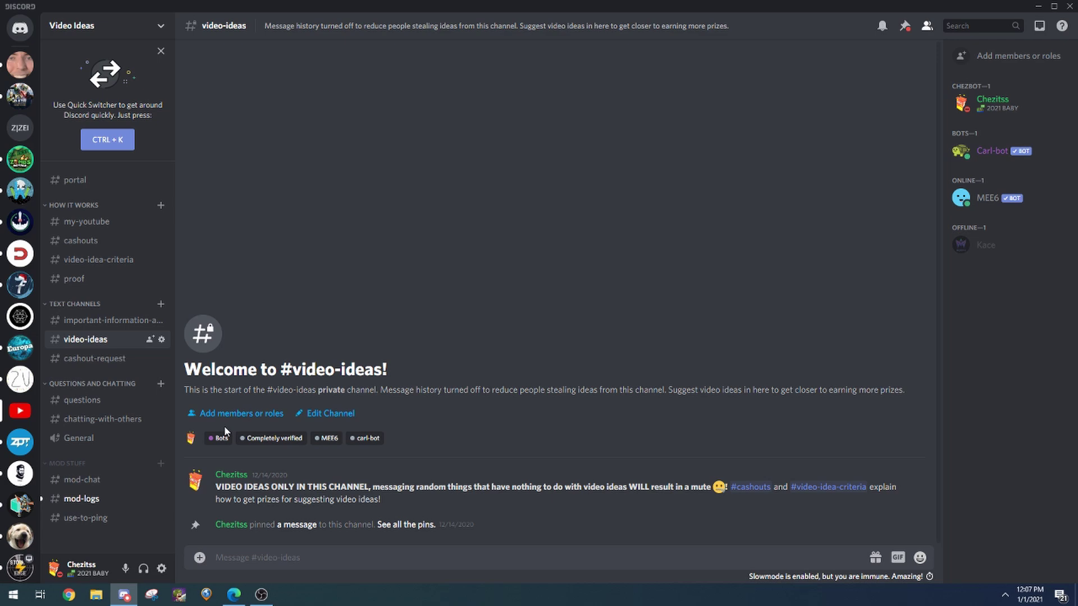
Step: Cycle through criteria, cashouts, chatting, cashout-request and video-ideas channels, ending on important-information
left_click(100, 259)
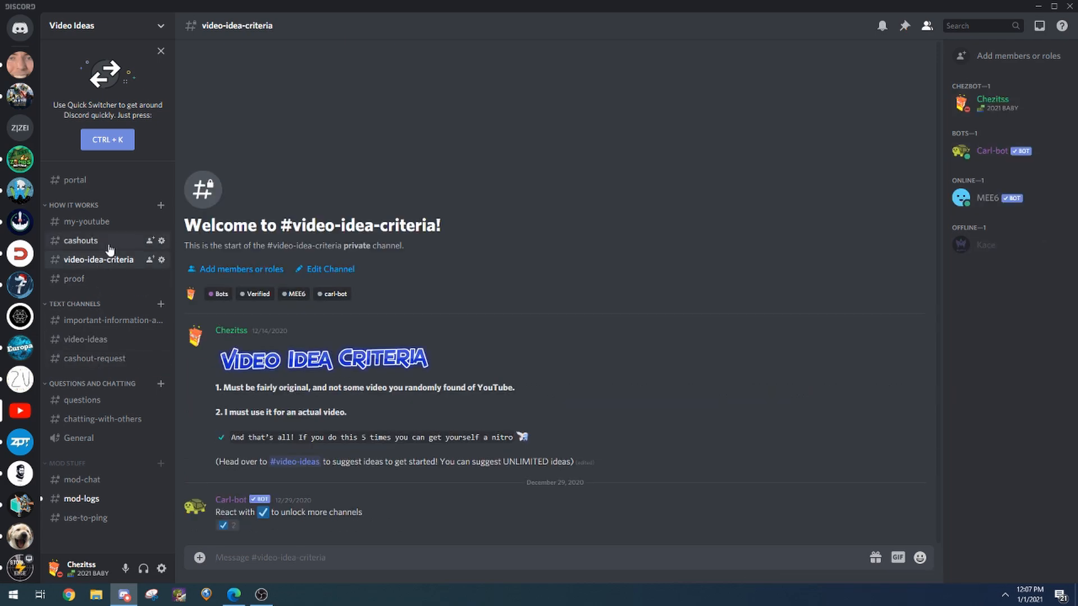
left_click(80, 241)
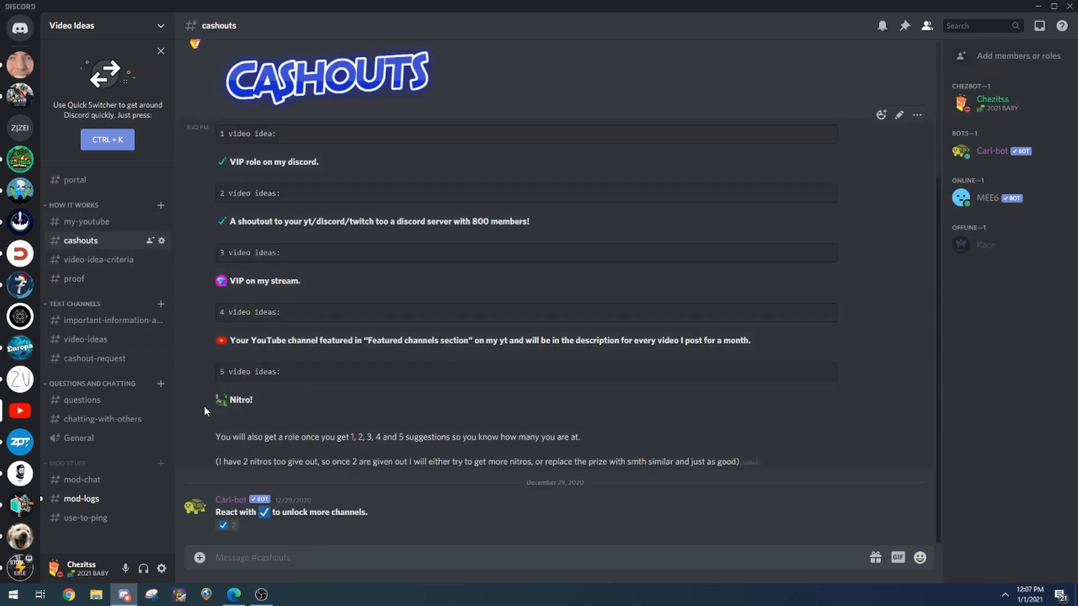
left_click(102, 419)
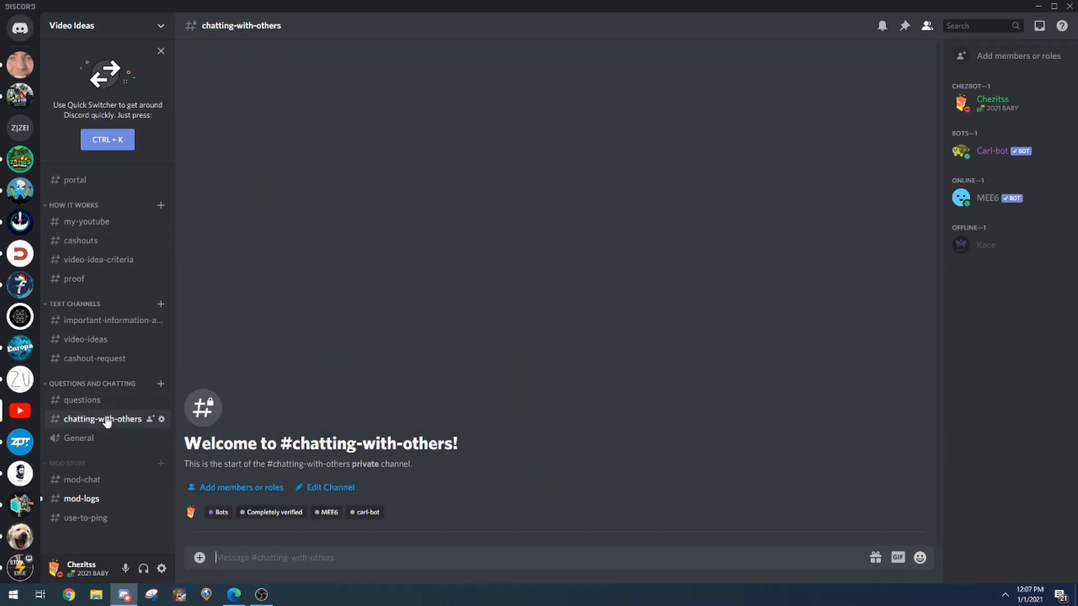
left_click(94, 358)
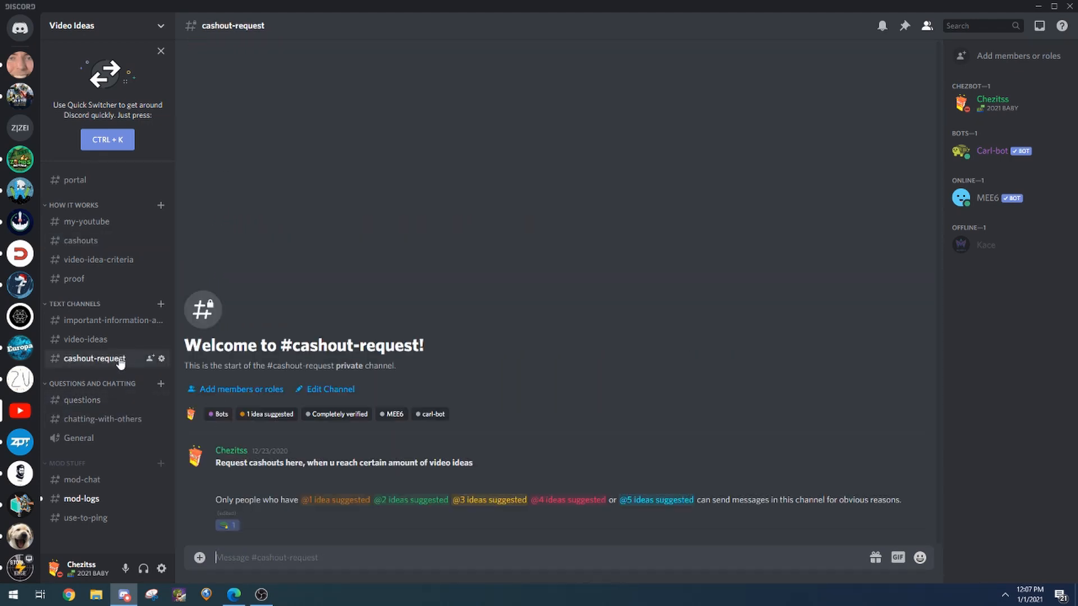
left_click_drag(213, 462, 394, 462)
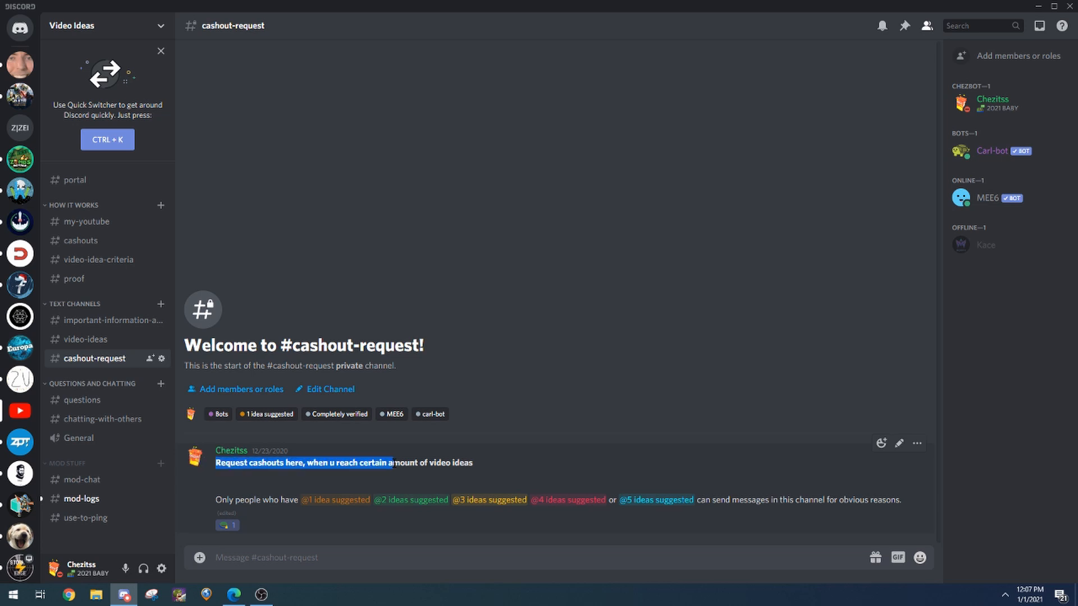
left_click(84, 339)
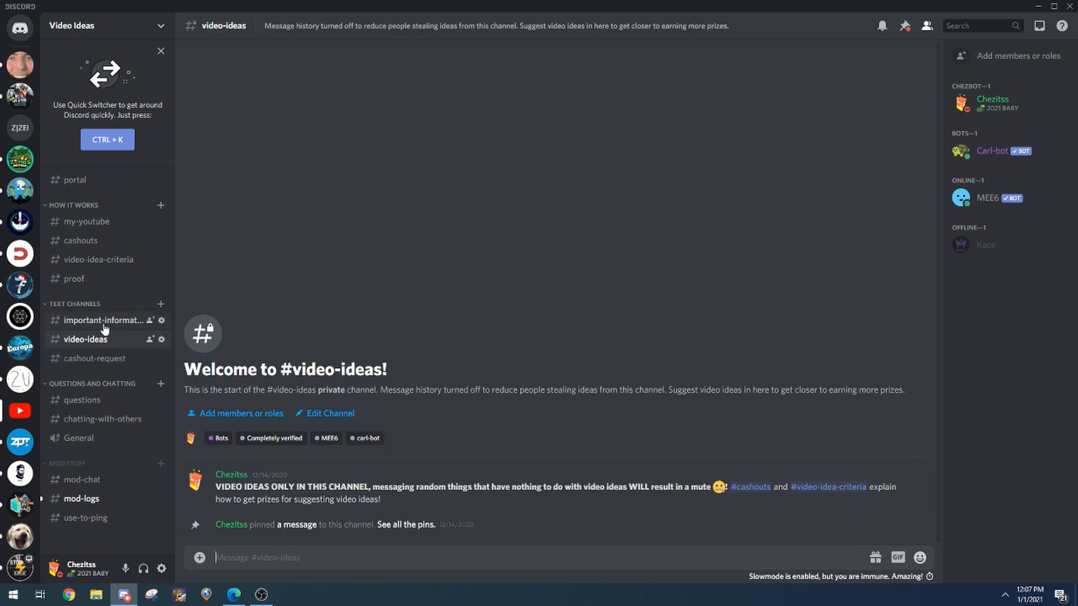
left_click(107, 321)
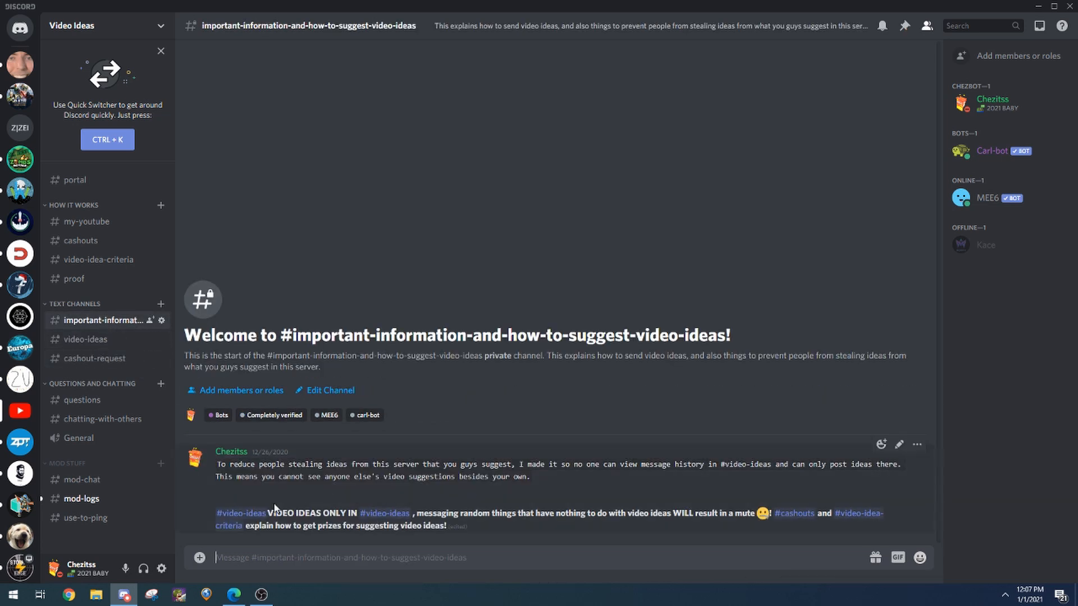